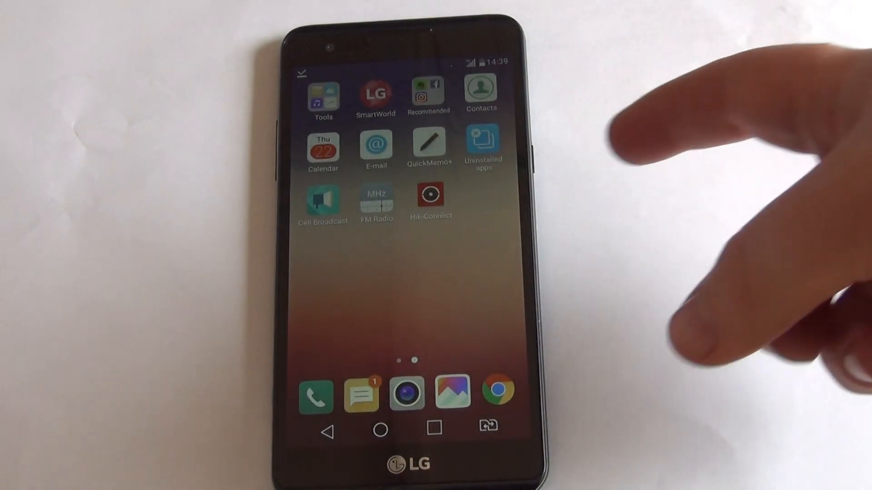
mouse_move(723, 223)
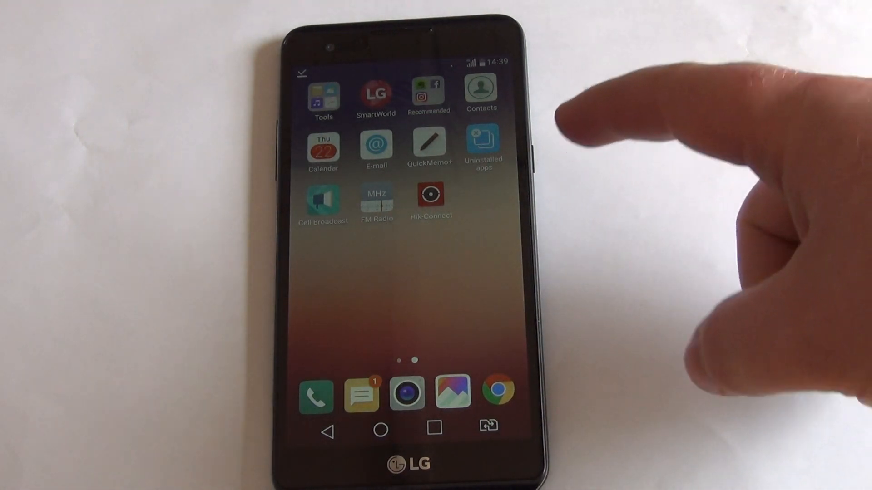
- Launch Hik-Connect from the home screen to reach its empty device list
click(430, 200)
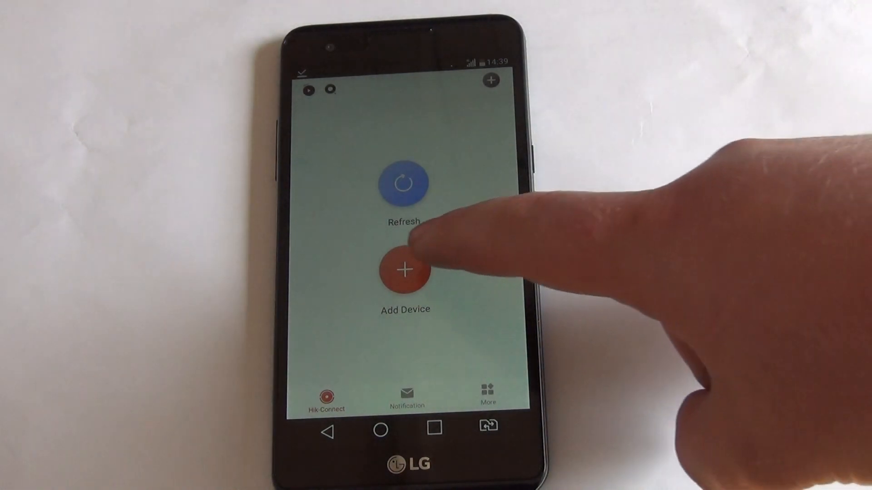
- Start Add Device, allow camera access, and choose manual entry with Hik-Connect Domain type
click(405, 270)
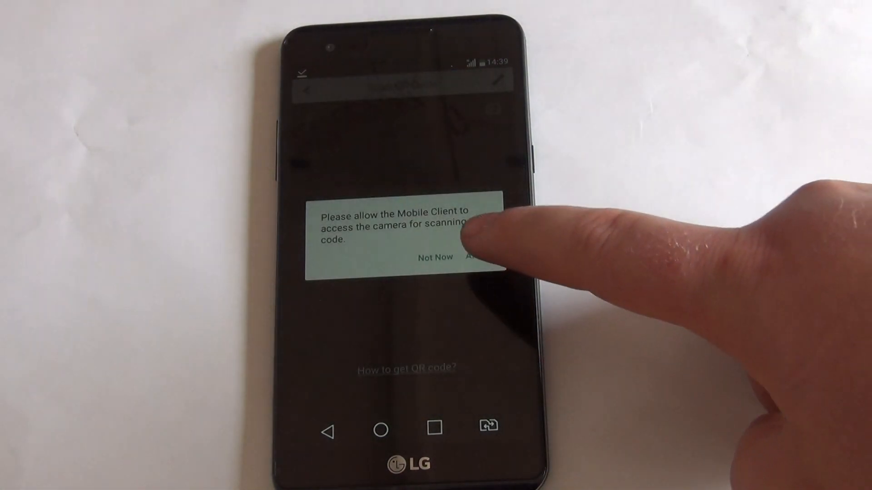
click(475, 257)
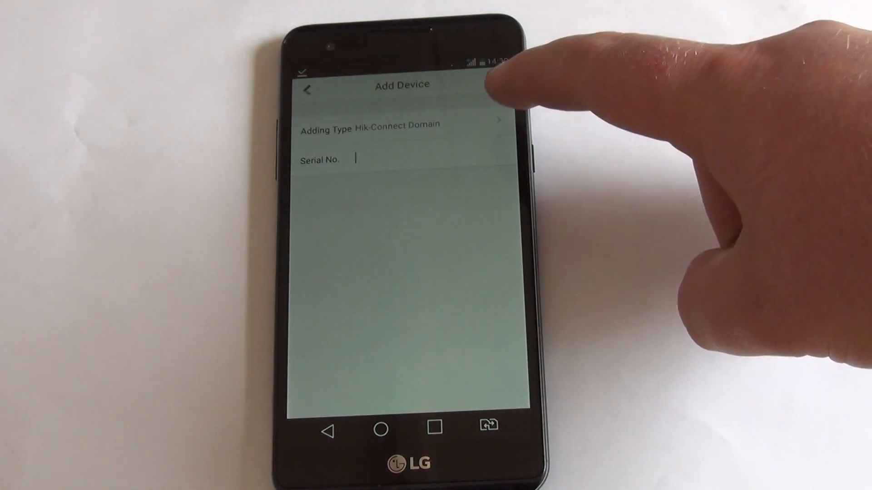
click(389, 124)
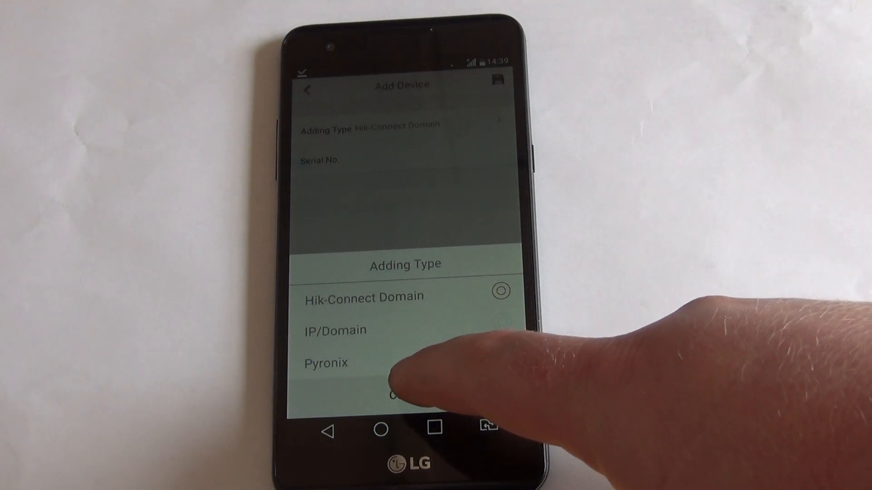
click(361, 296)
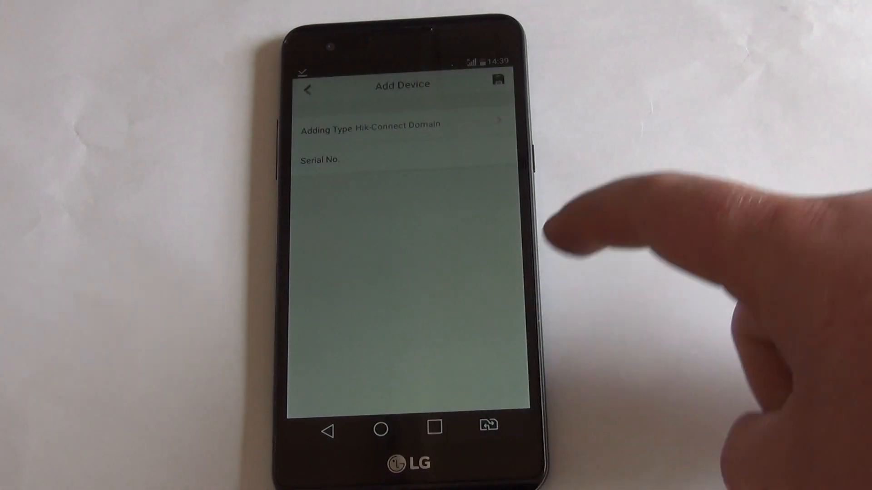
- Activate the Serial No. field so it is ready for typing
click(389, 160)
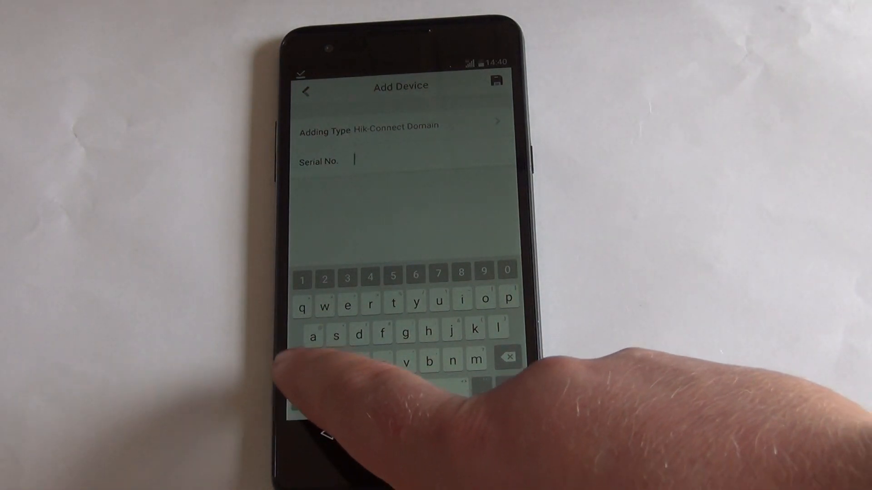
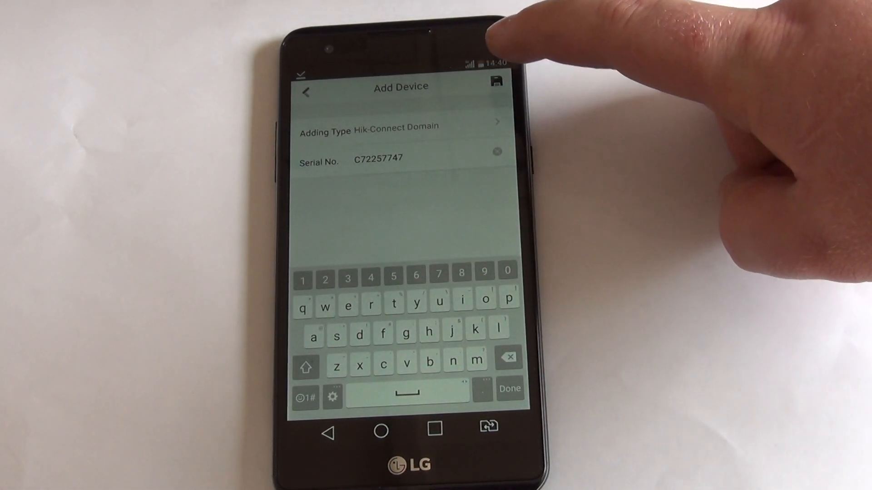
- Search serial number C72257747 and find the DS-2CD2385FWD-I camera
click(495, 82)
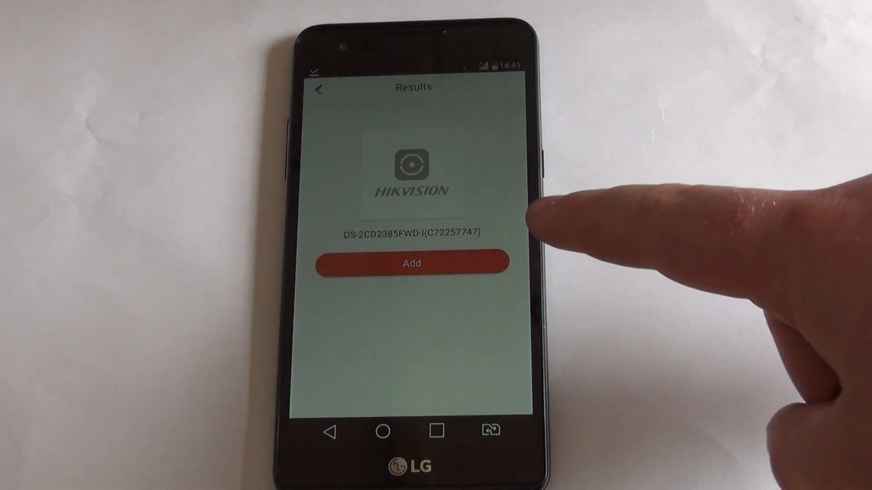
- Add the found camera, confirm its verification code, and enter the alias cam1
click(411, 264)
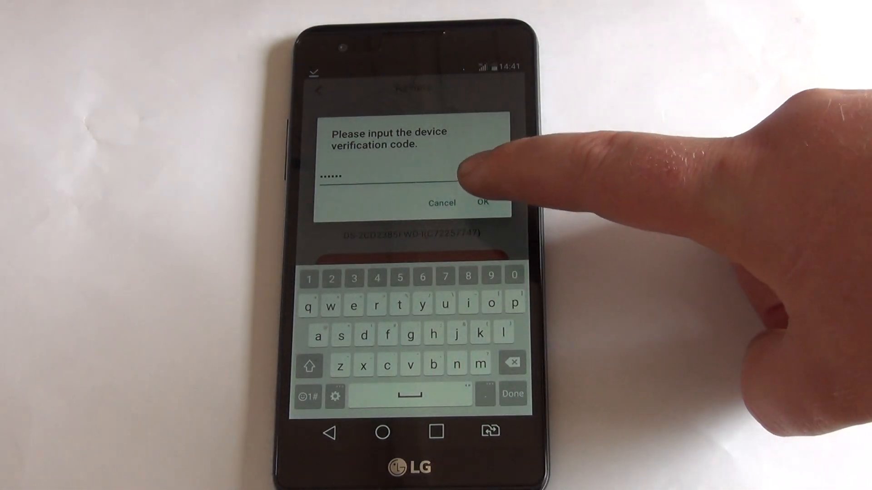
click(480, 202)
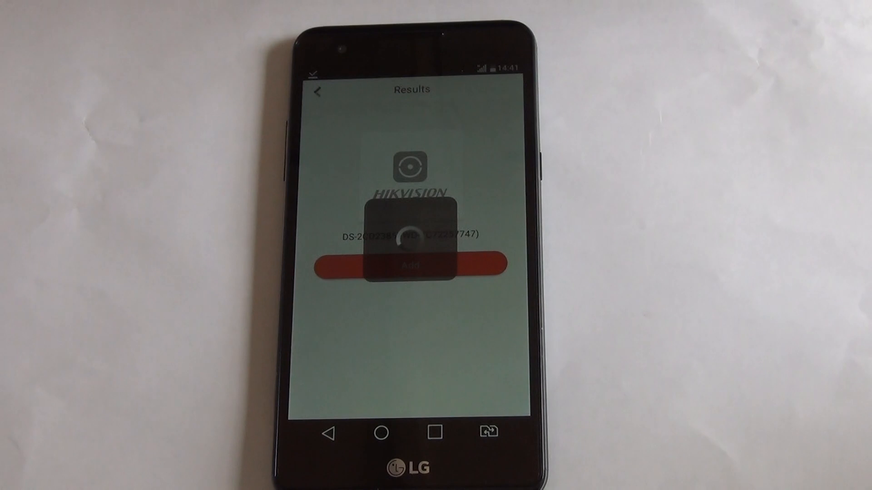
click(411, 264)
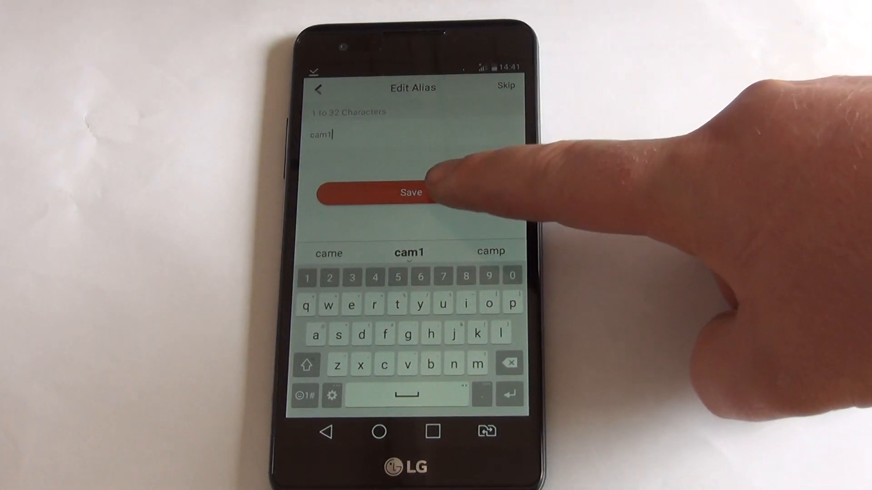
- Save the name cam1 and defer push notifications so cam1 appears under My Device
click(412, 193)
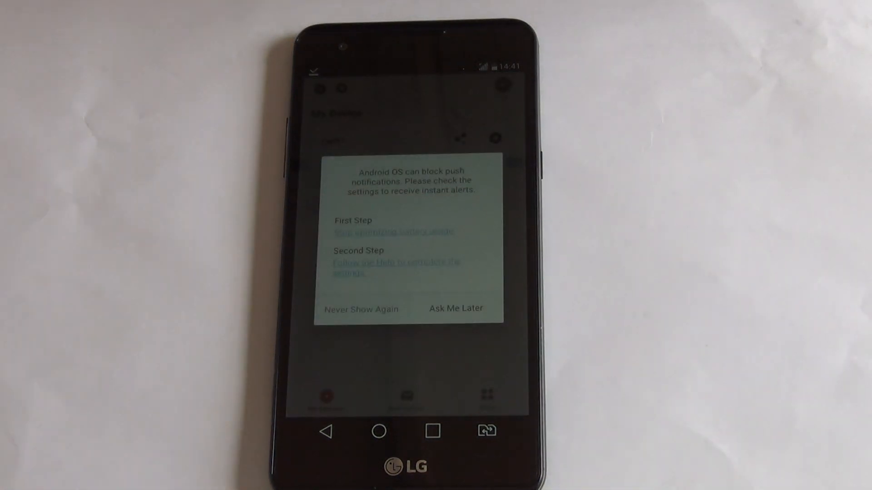
click(455, 309)
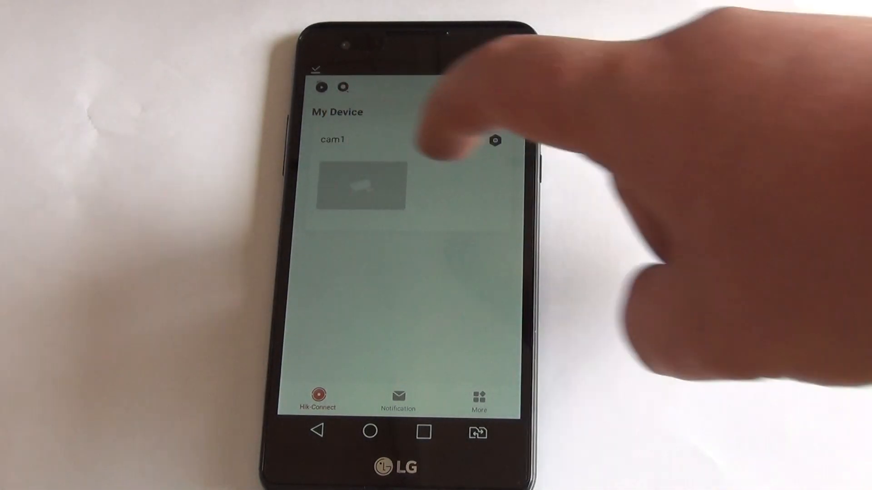
- Start cam1's live video feed and view it in landscape
click(361, 186)
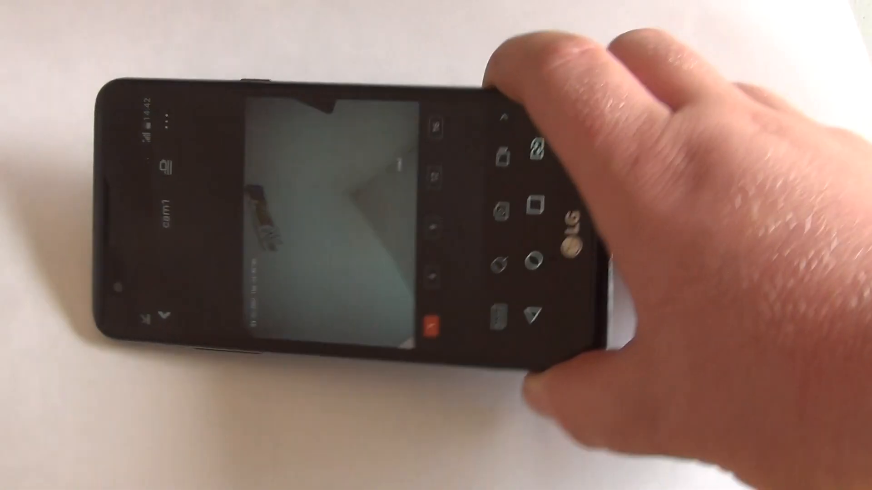